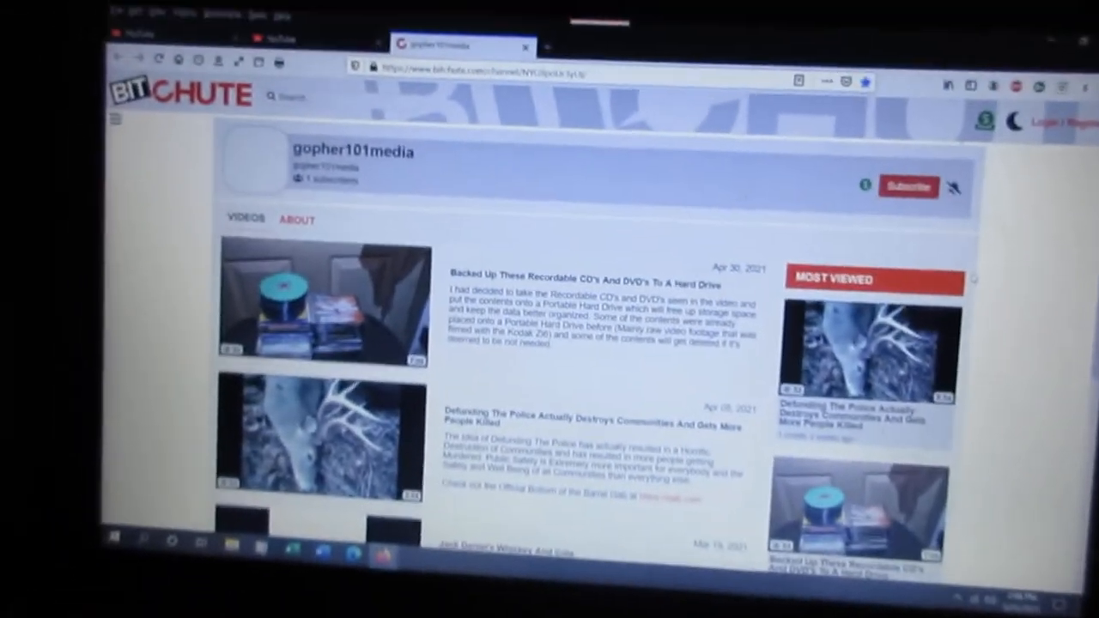
scroll("down", 3)
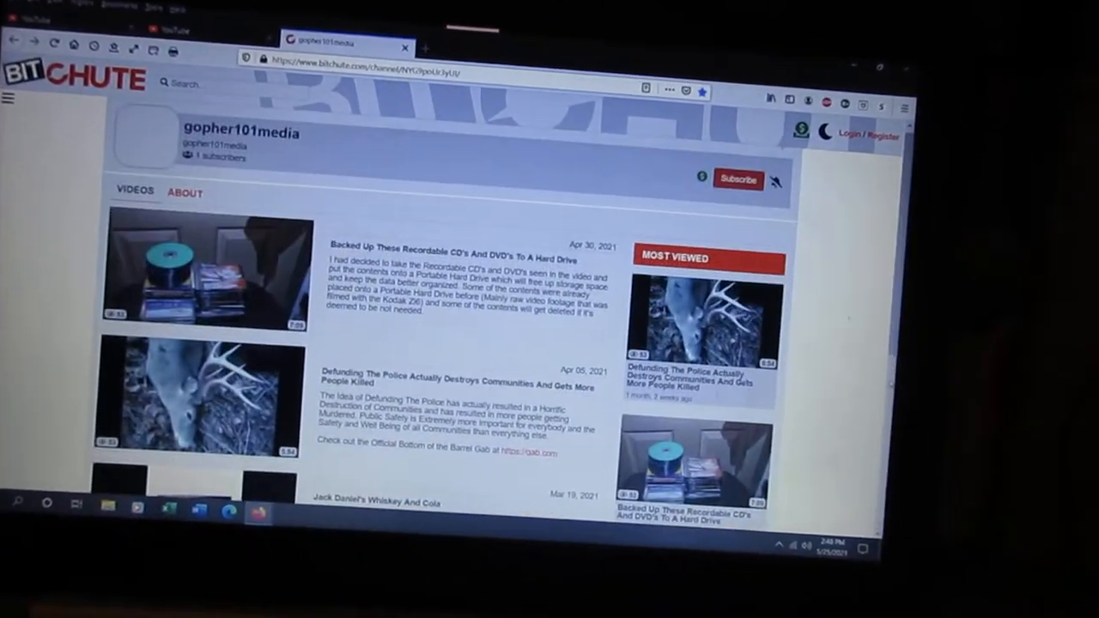
scroll("down", 3)
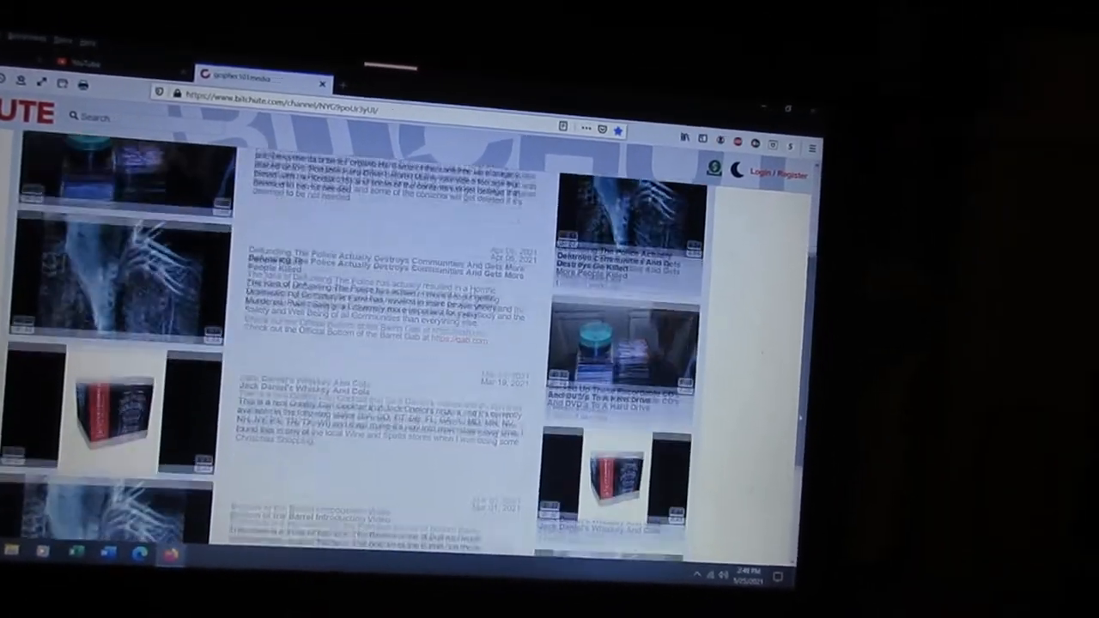
scroll("down", 3)
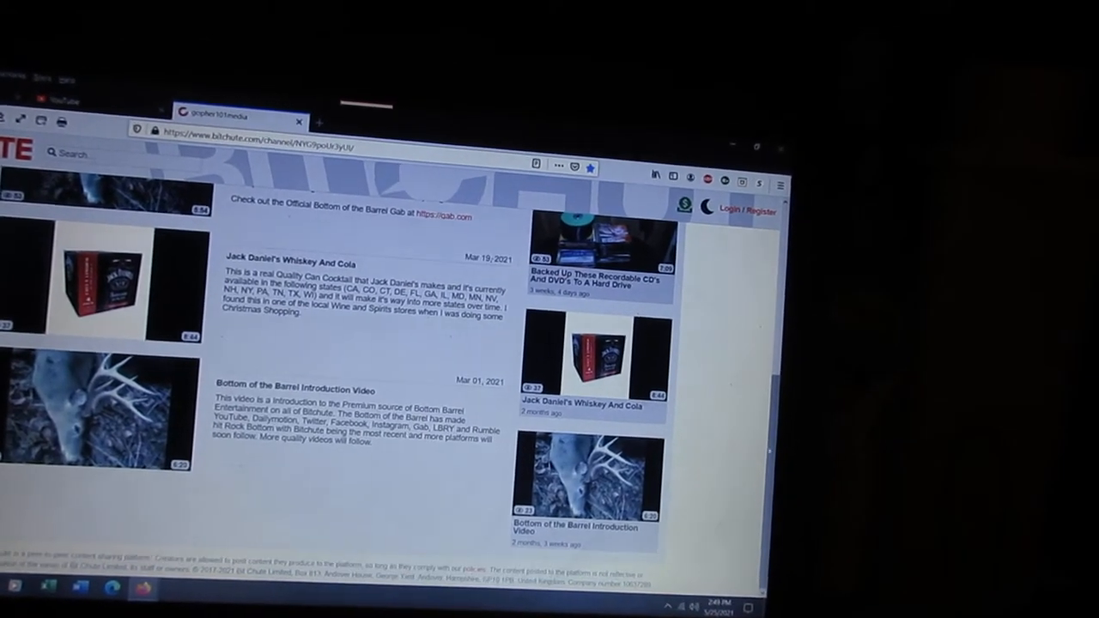
scroll("up", 3)
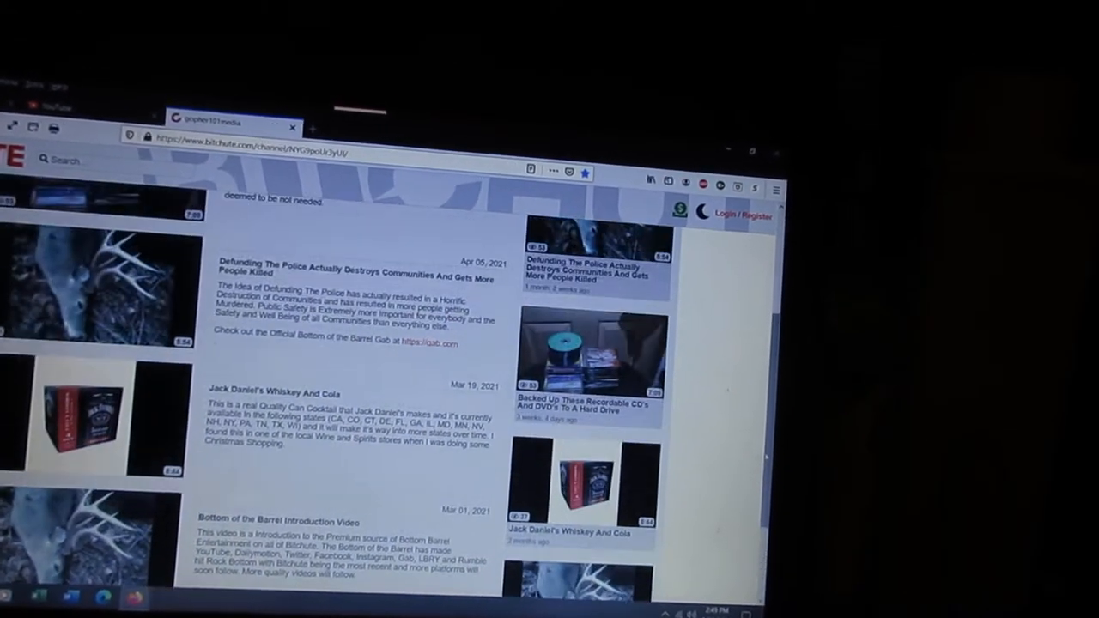
scroll("up", 3)
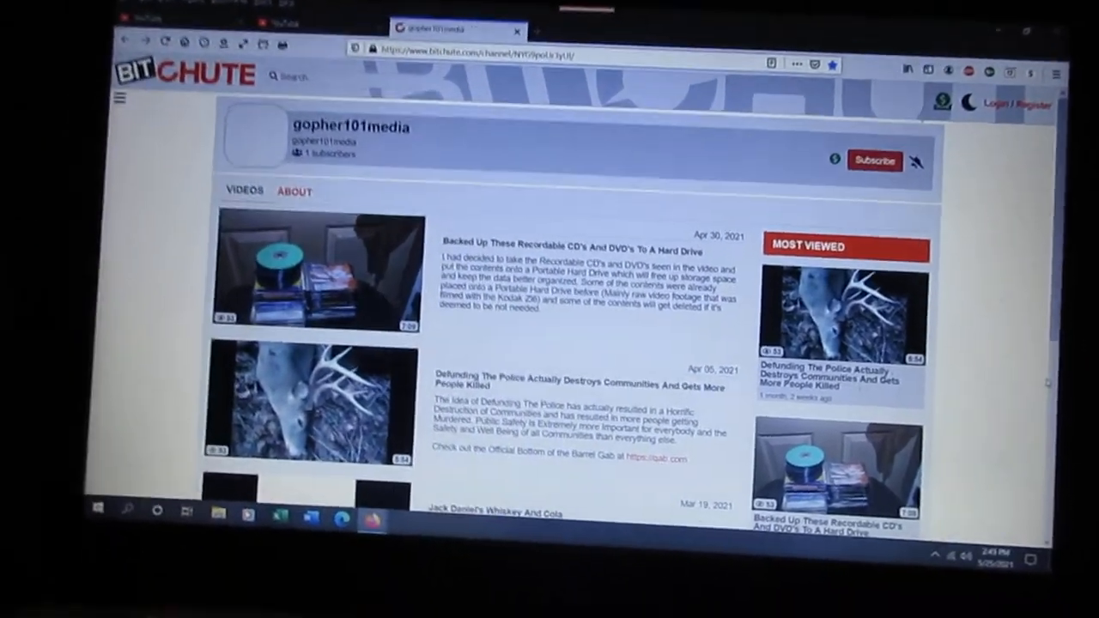
scroll("down", 3)
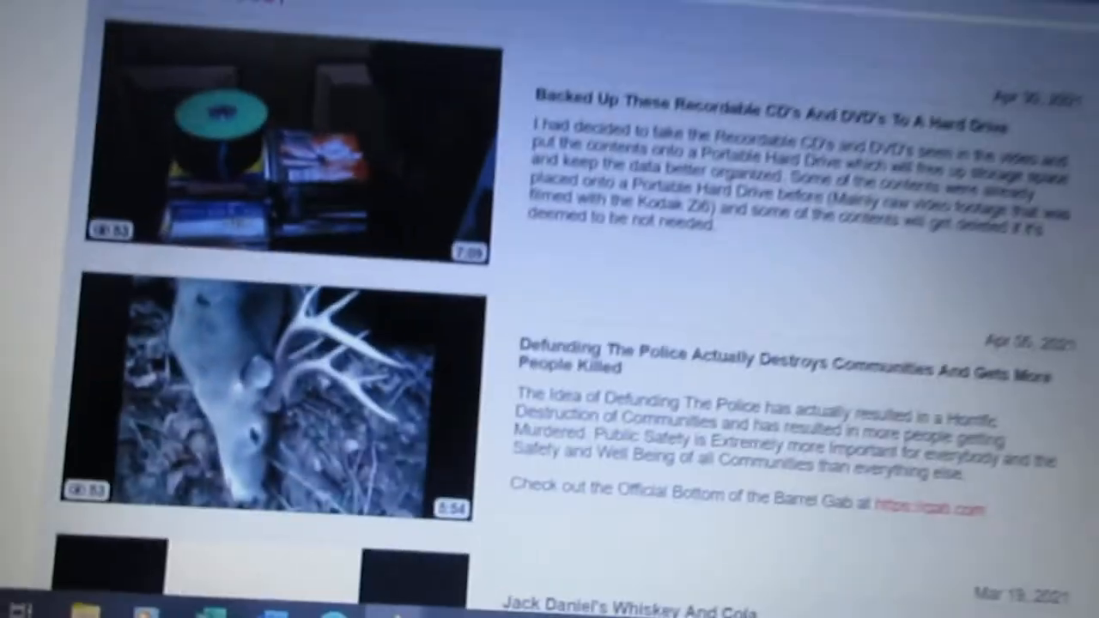
scroll("down", 3)
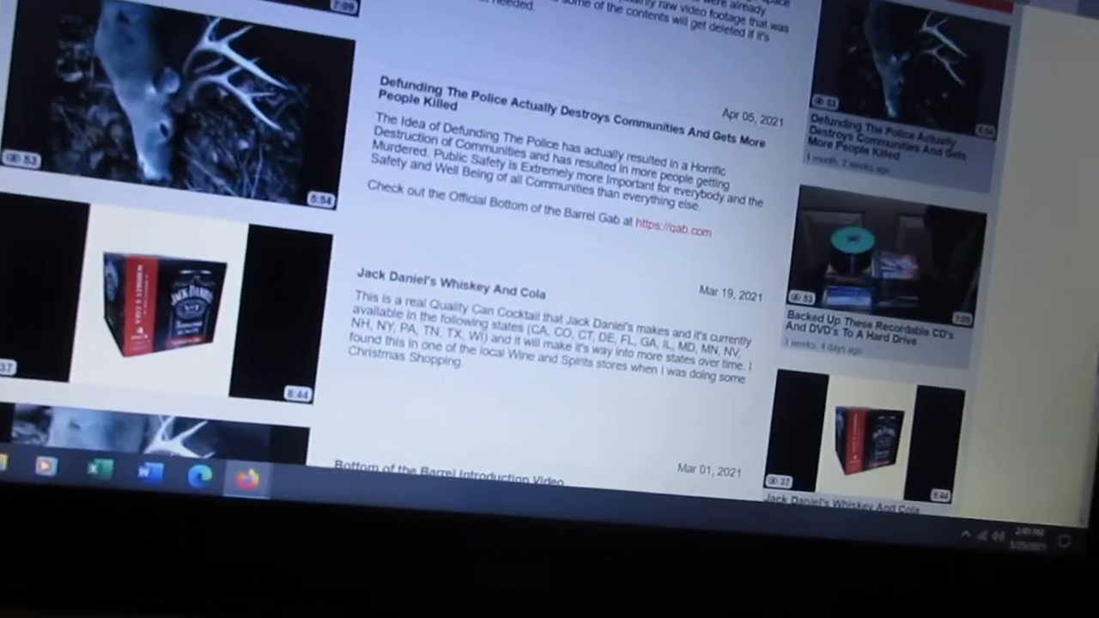
scroll("down", 3)
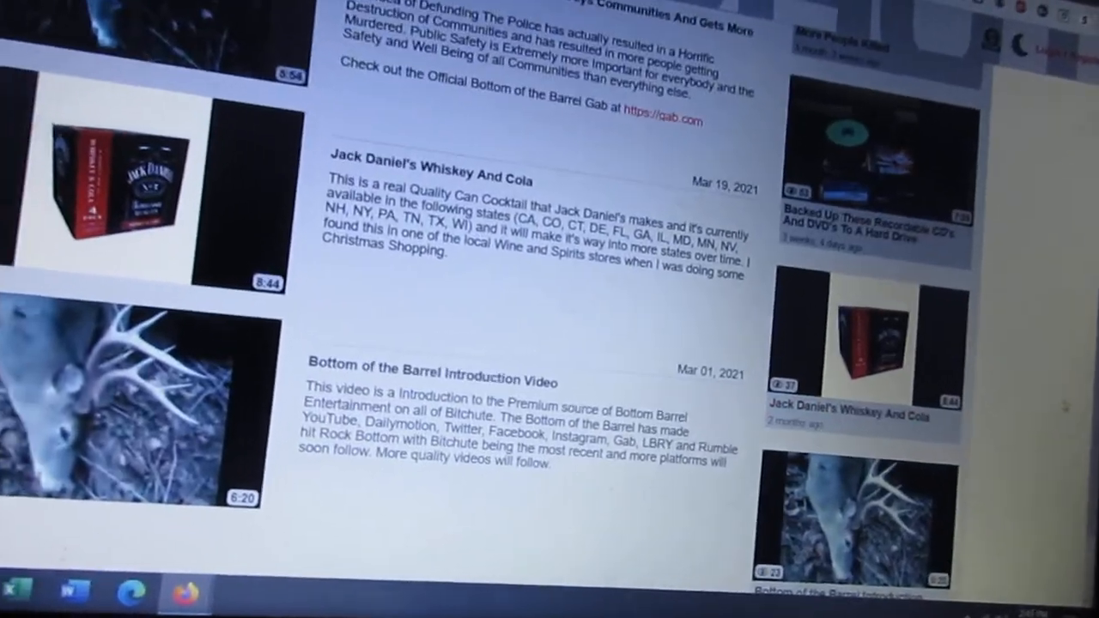
scroll("up", 3)
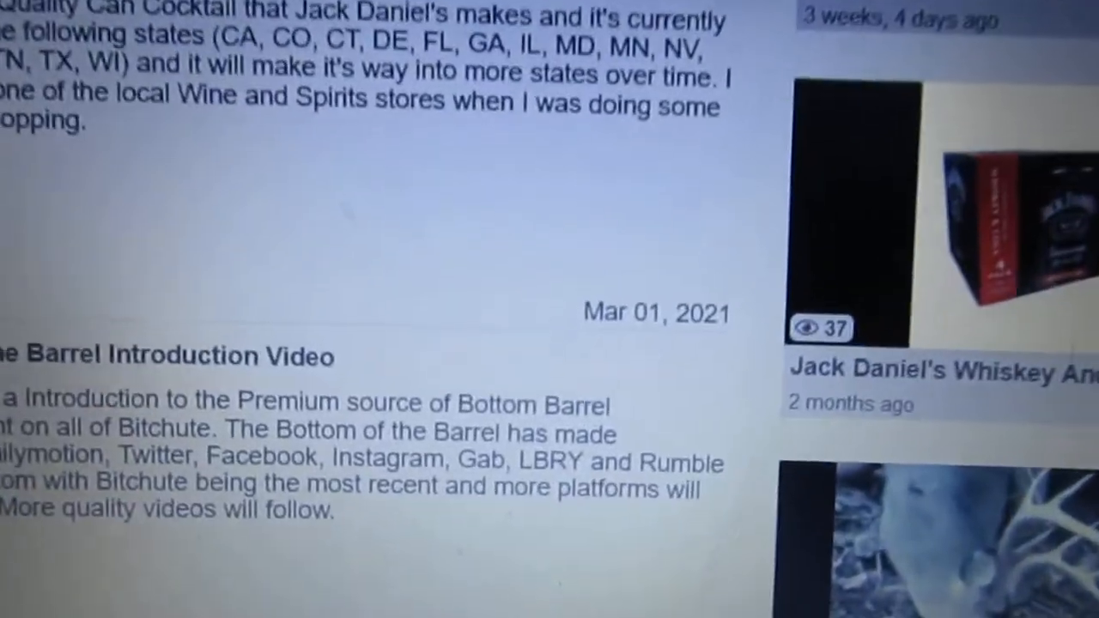
scroll("down", 3)
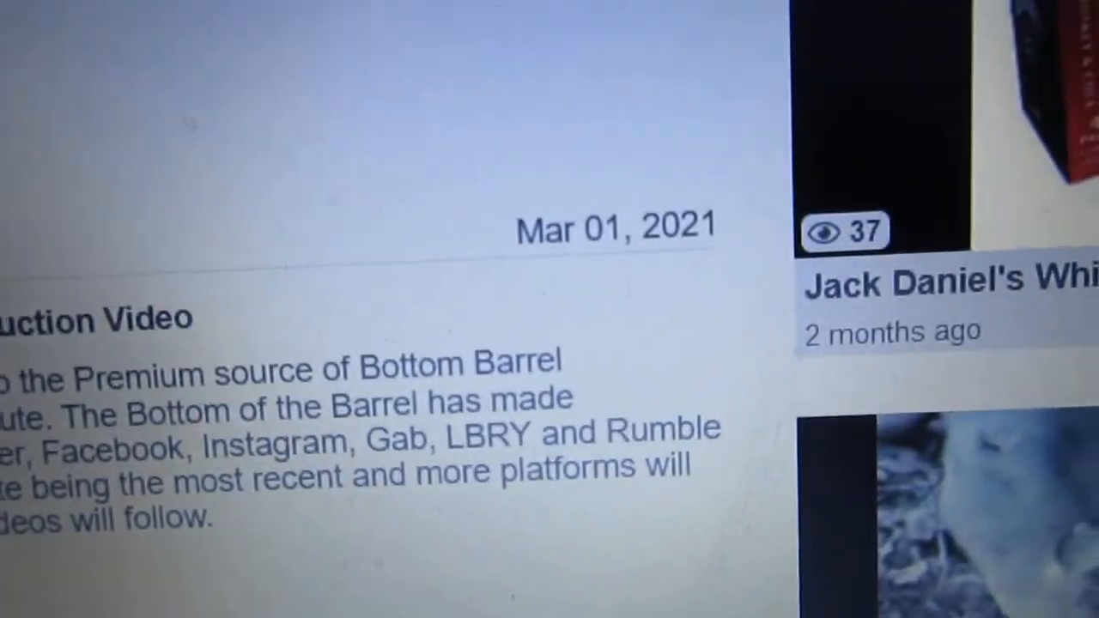
scroll("up", 3)
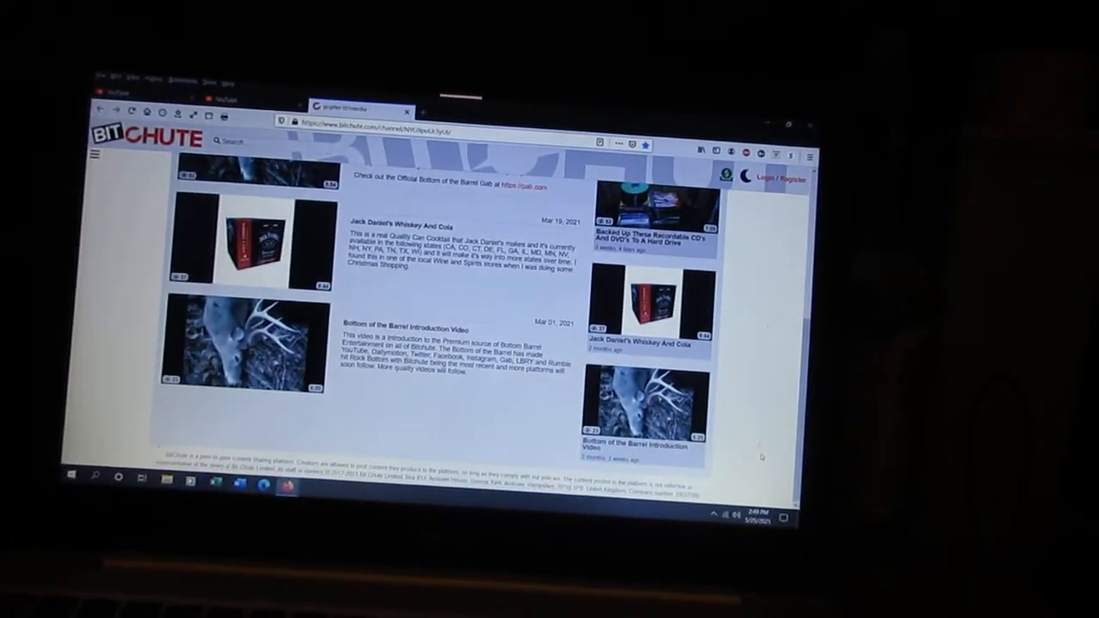
scroll("up", 3)
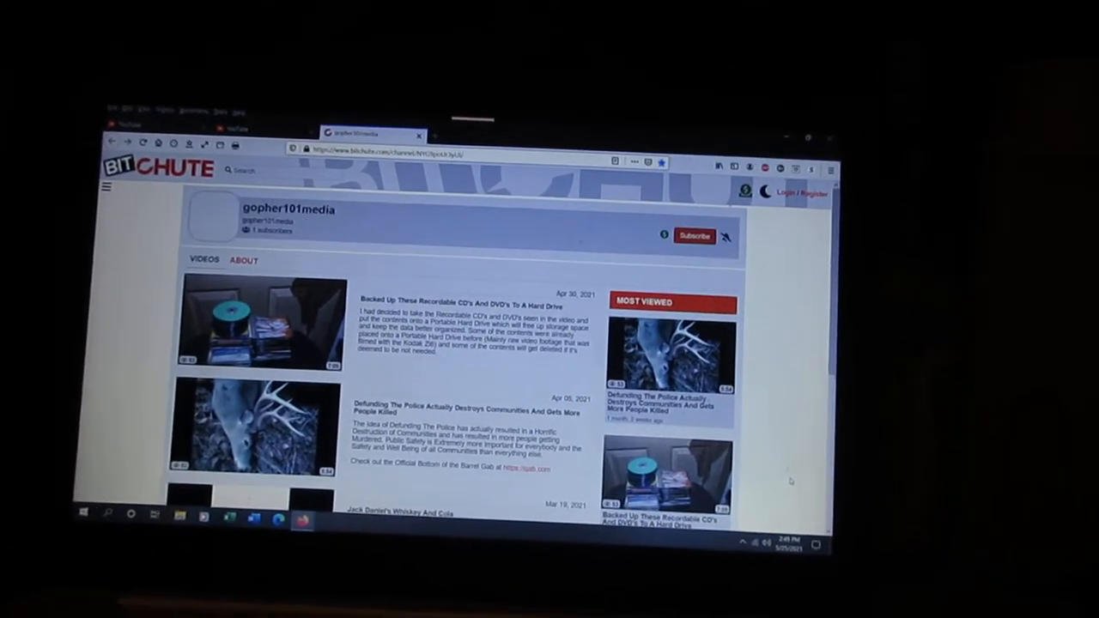